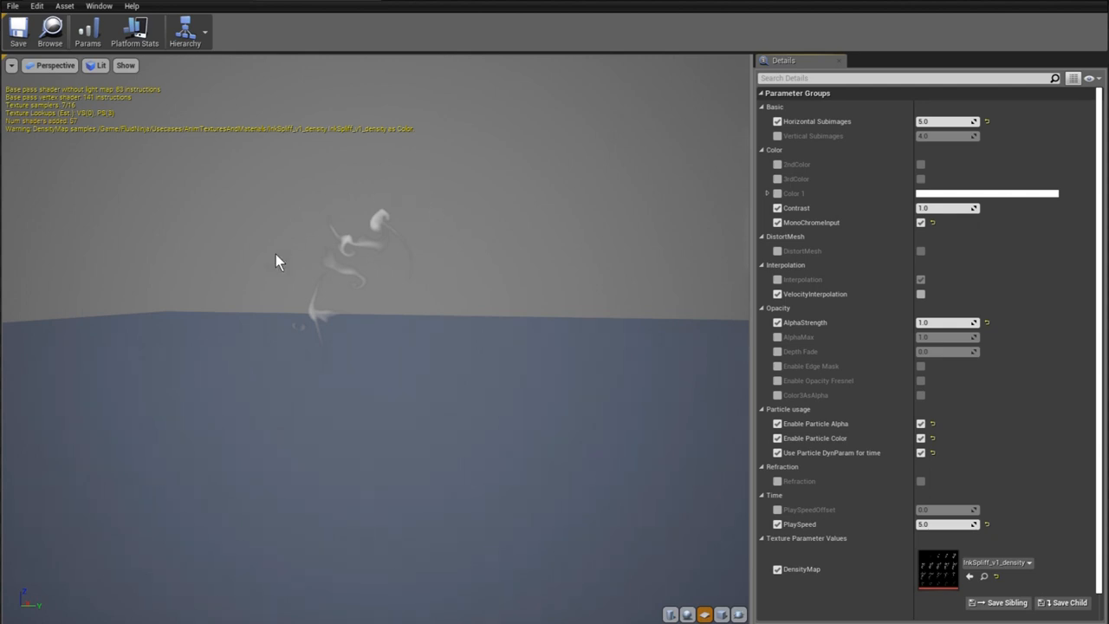
mouse_move(429, 274)
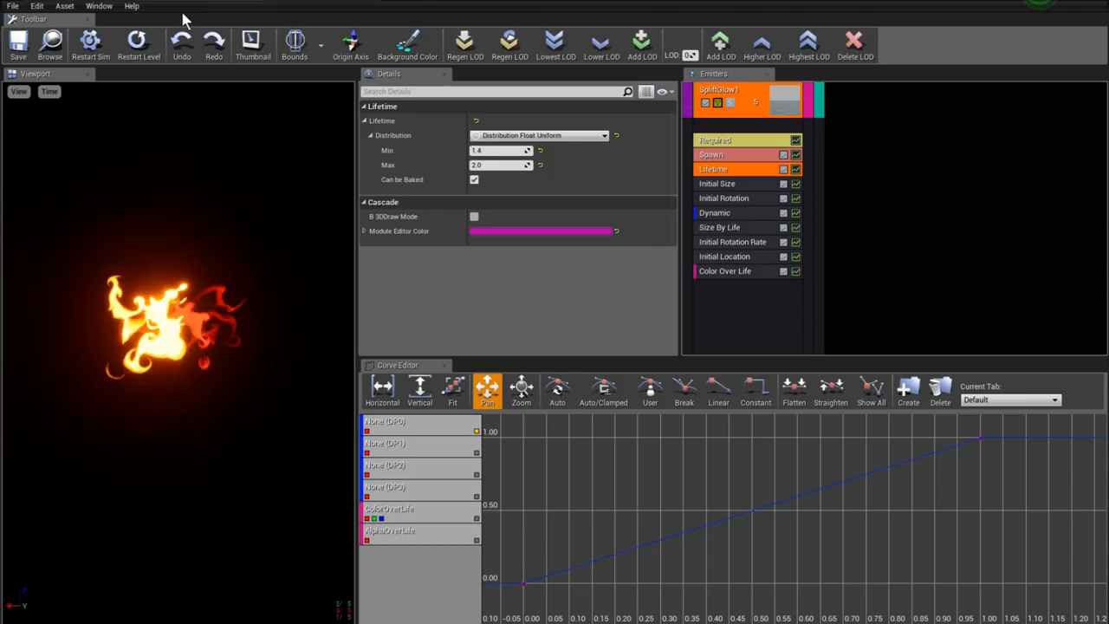
mouse_move(241, 277)
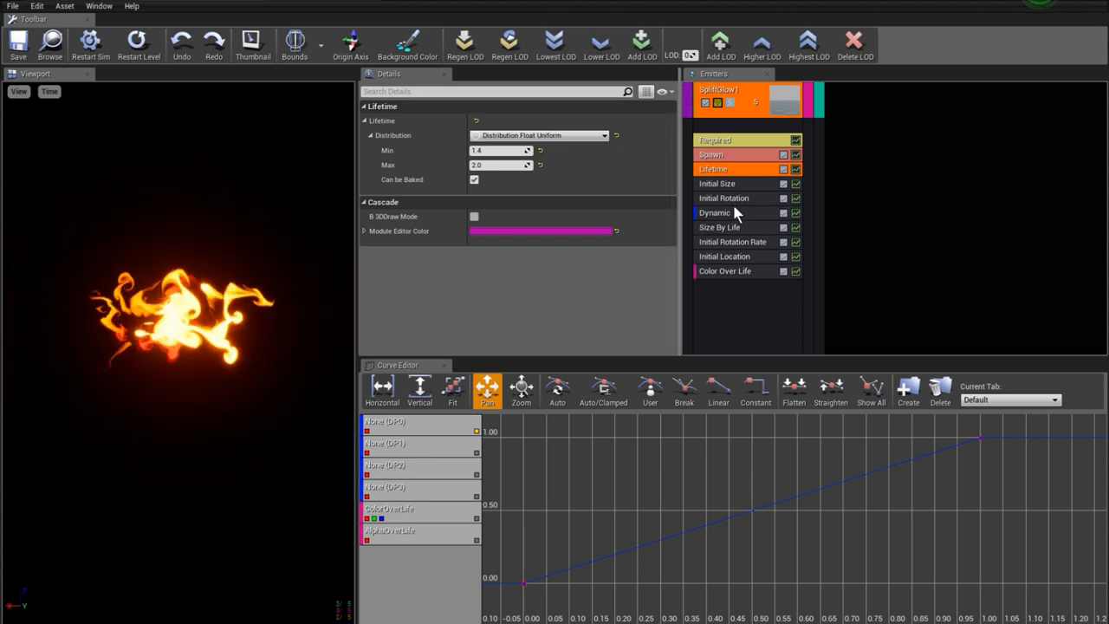
Show the Dynamic module's four dynamic parameters in the Details panel.
left_click(714, 212)
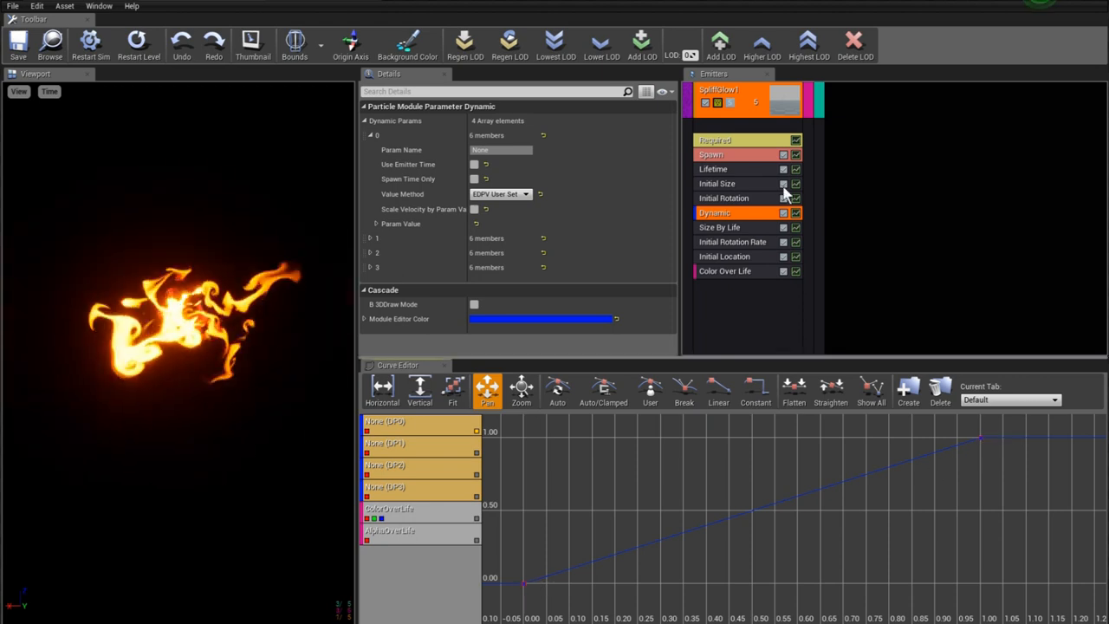
Return to the Lifetime module's distribution settings (about 1.4–2.0).
left_click(714, 170)
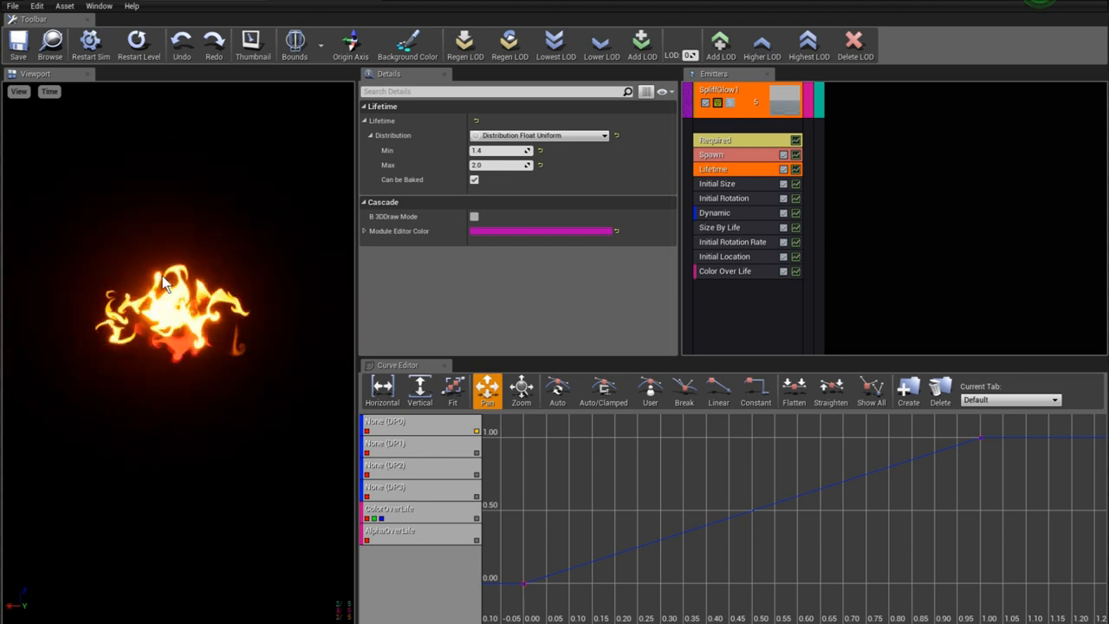
Show the Color Over Life module with its constant color curve expanded to its two points.
left_click(714, 212)
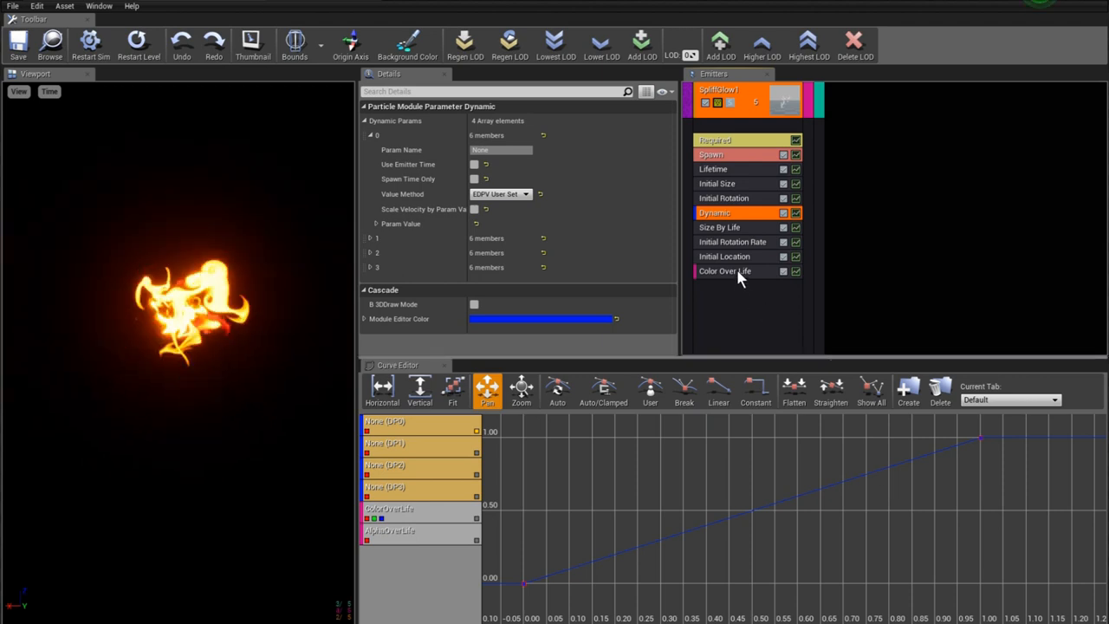
left_click(724, 270)
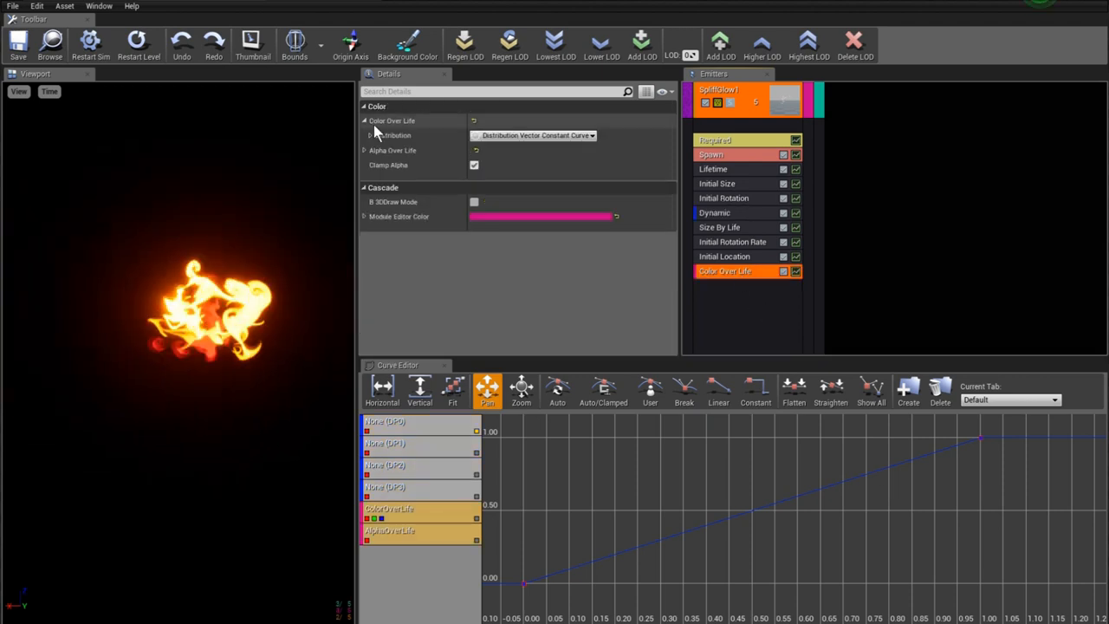
left_click(364, 136)
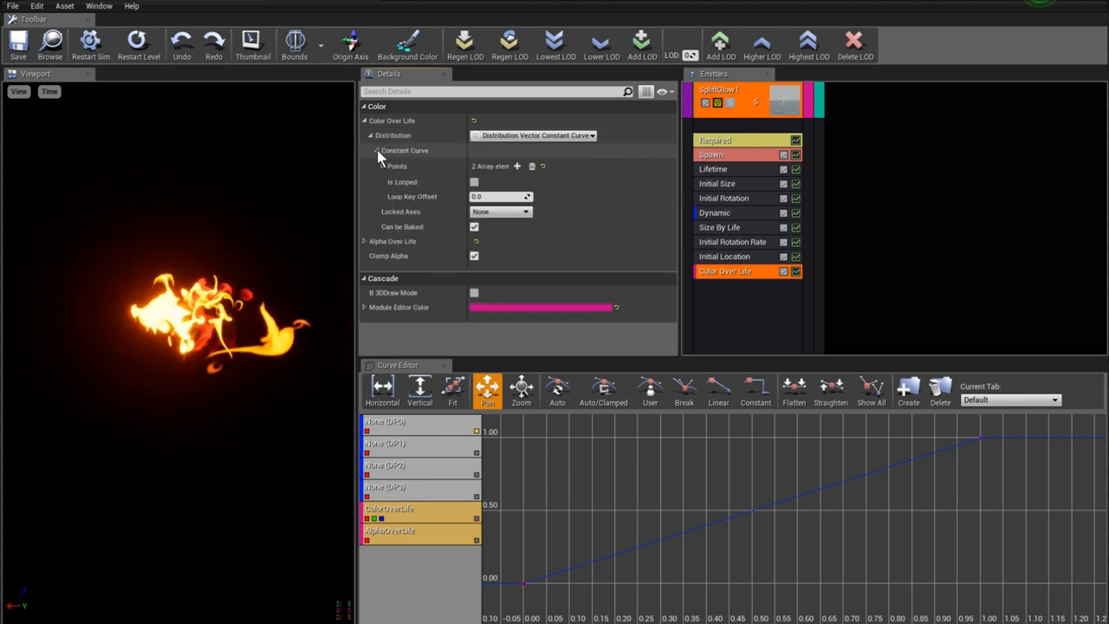